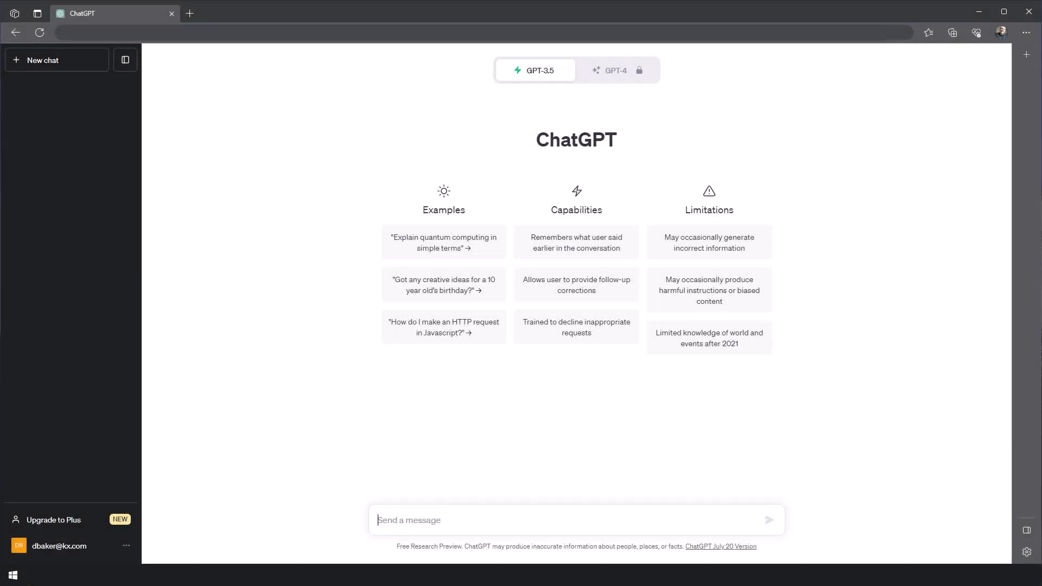
Ask ChatGPT 'What products did apple release in 2020 and what was the impact to Apples share price?' and view the answer
type("W")
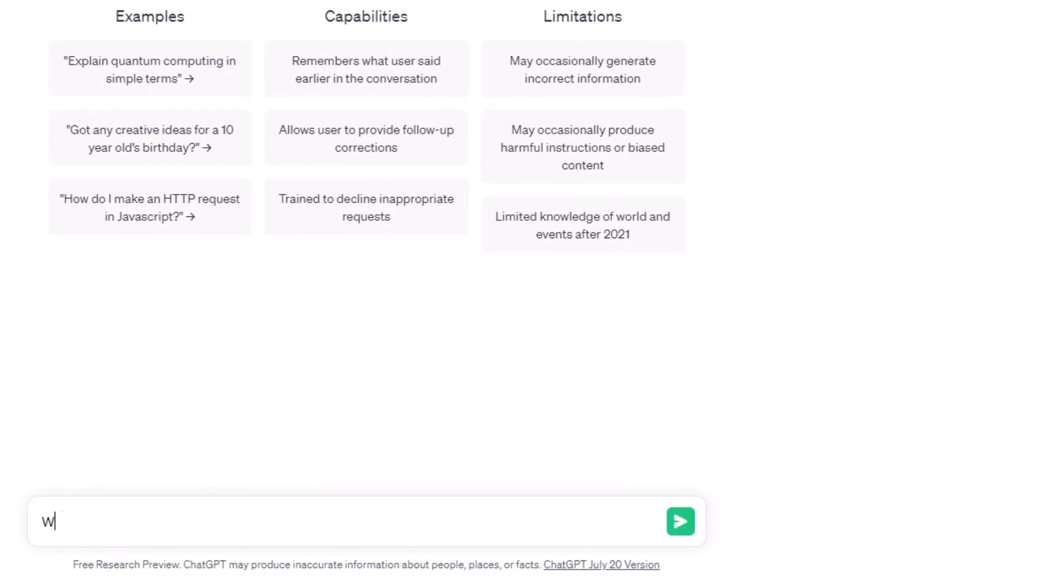
type("hat products did apple release in 2")
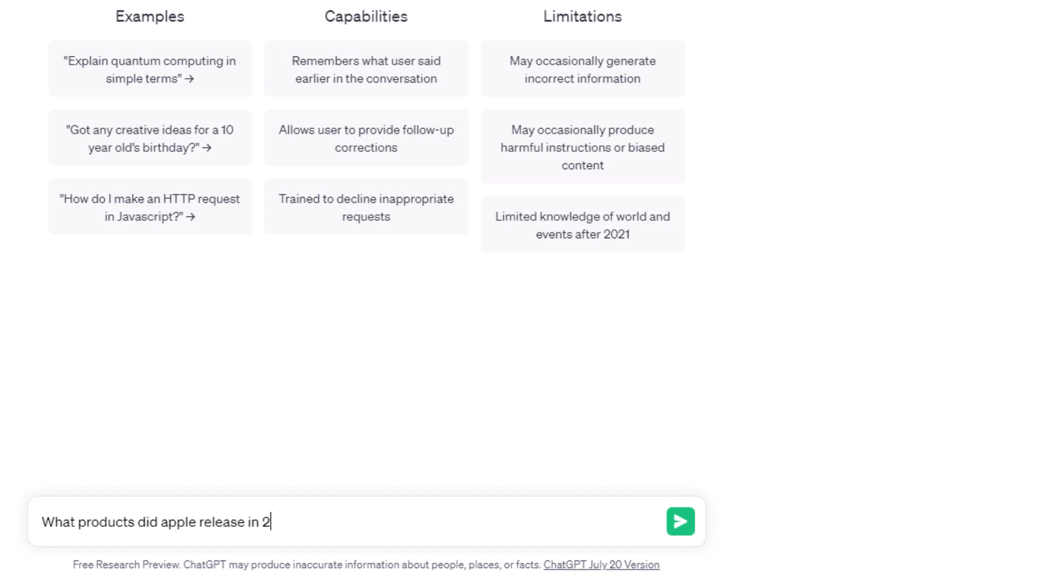
type("020 and what was the impact to")
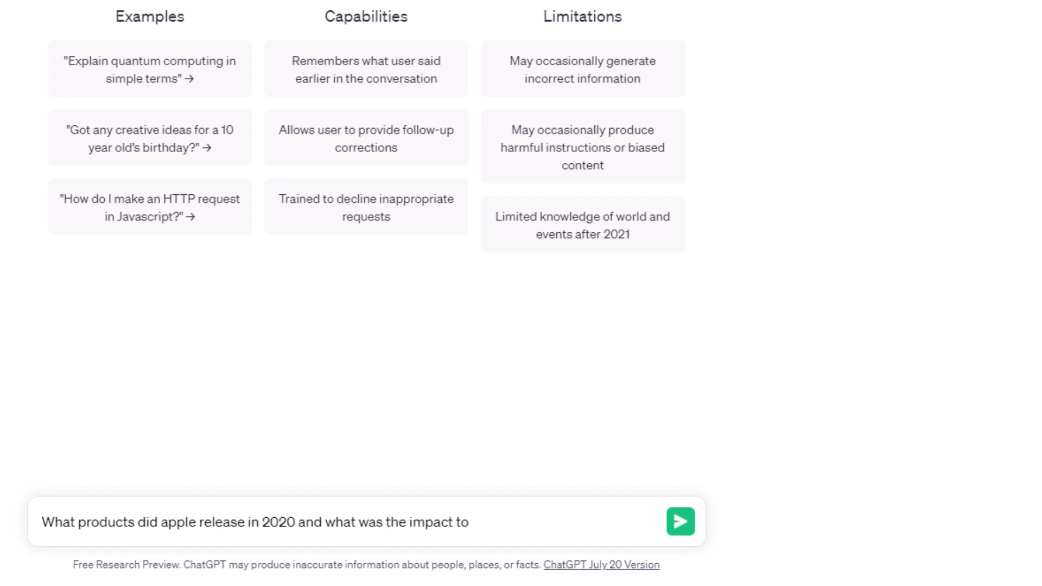
type("Apples share price?")
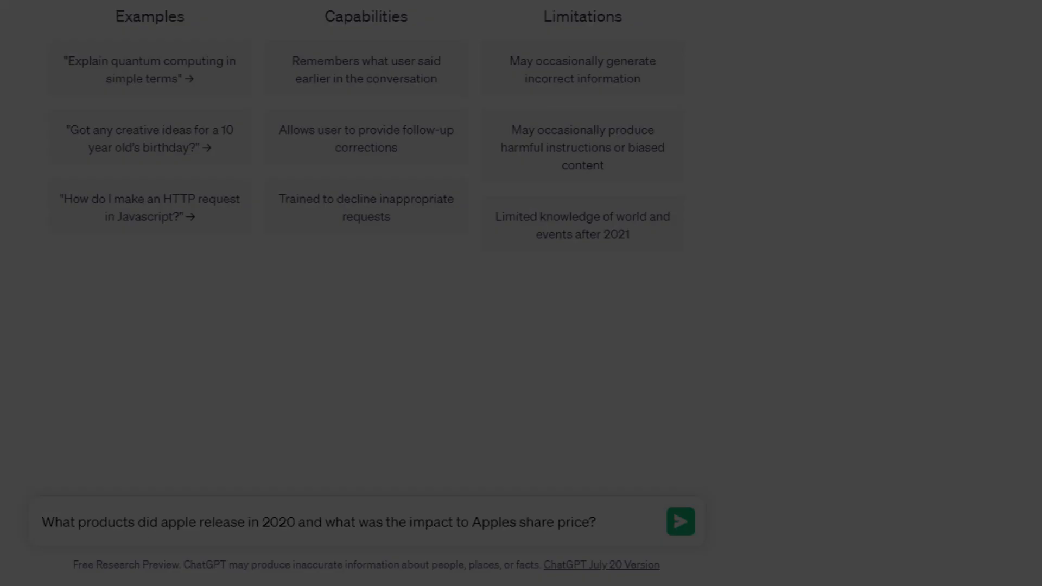
left_click(679, 521)
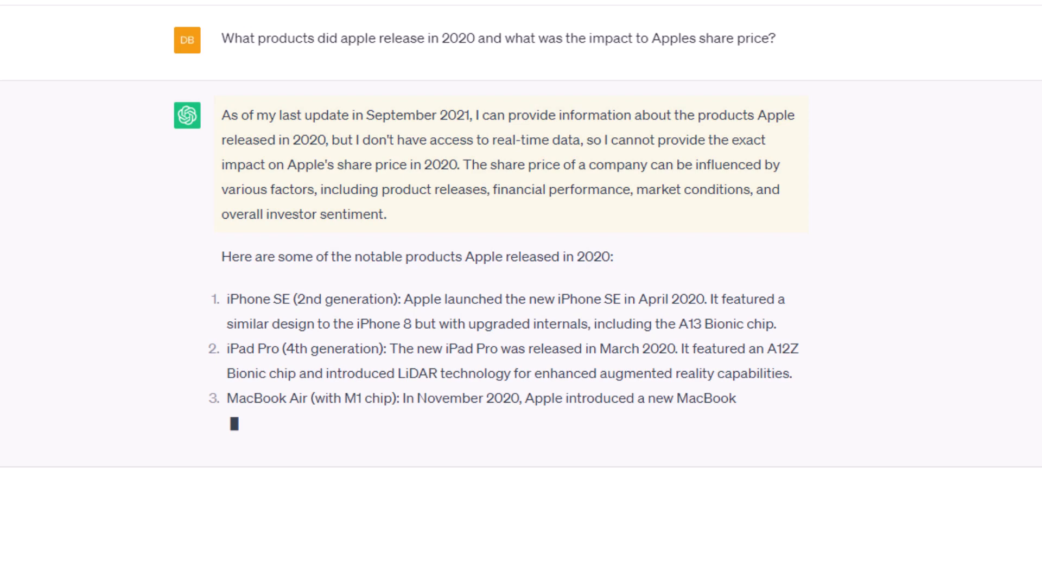
scroll("down", 3)
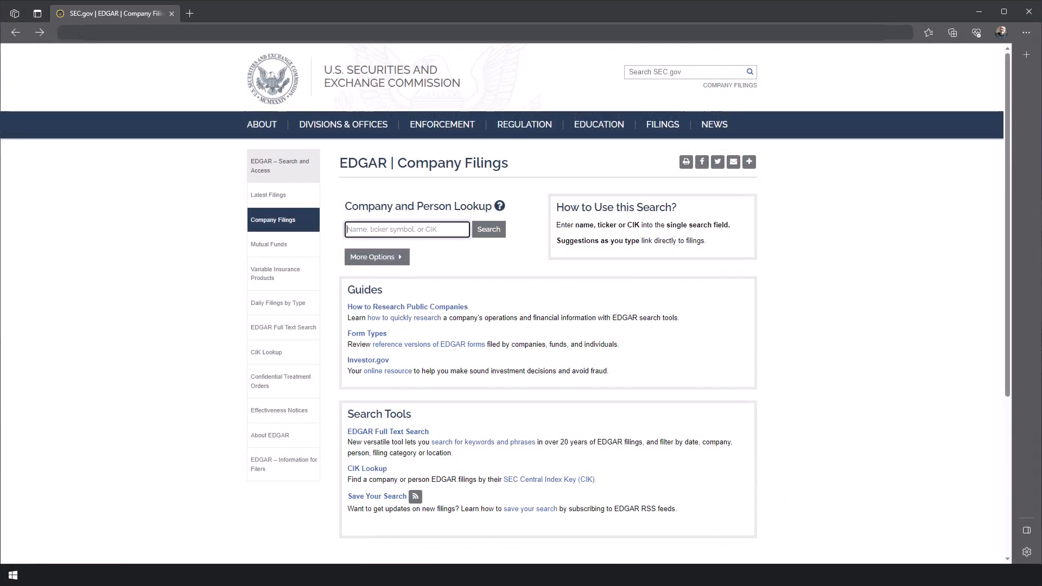
Look up 'Apple' in SEC EDGAR and select Apple Inc. (AAPL) to show its 10-K, 8-K and 10-Q filings
type("Apple")
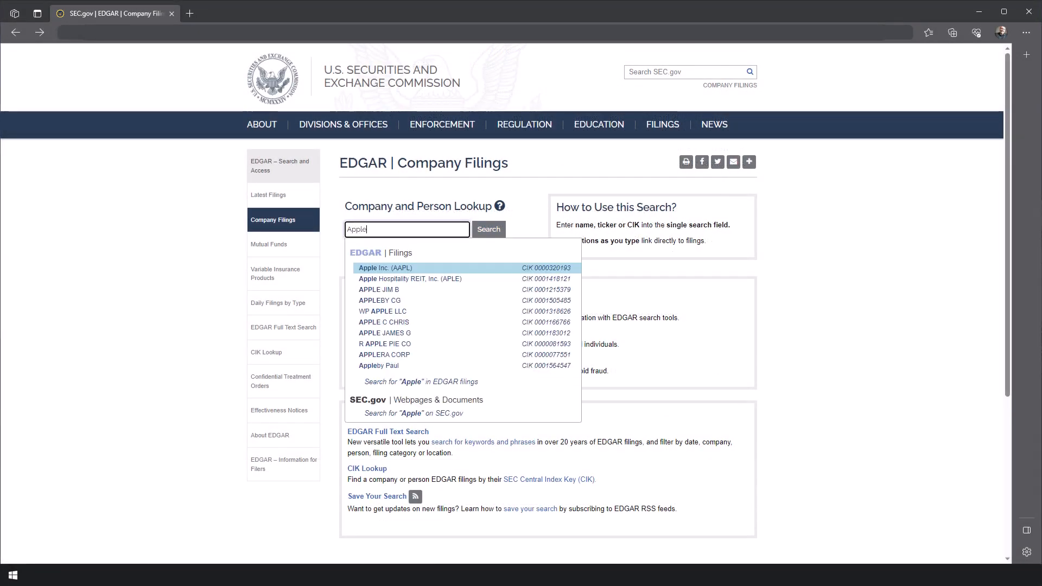
left_click(384, 268)
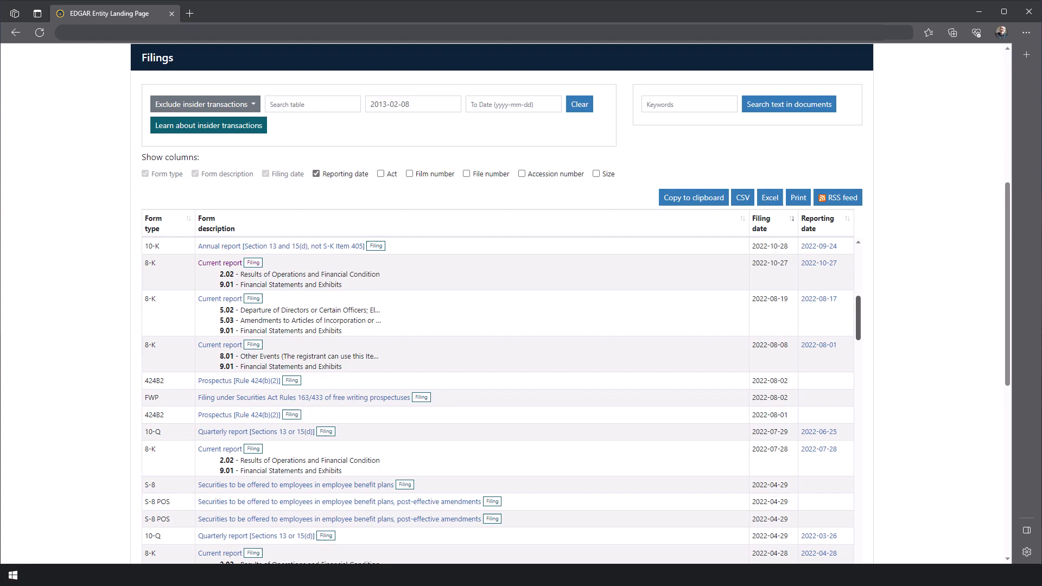
left_click(219, 263)
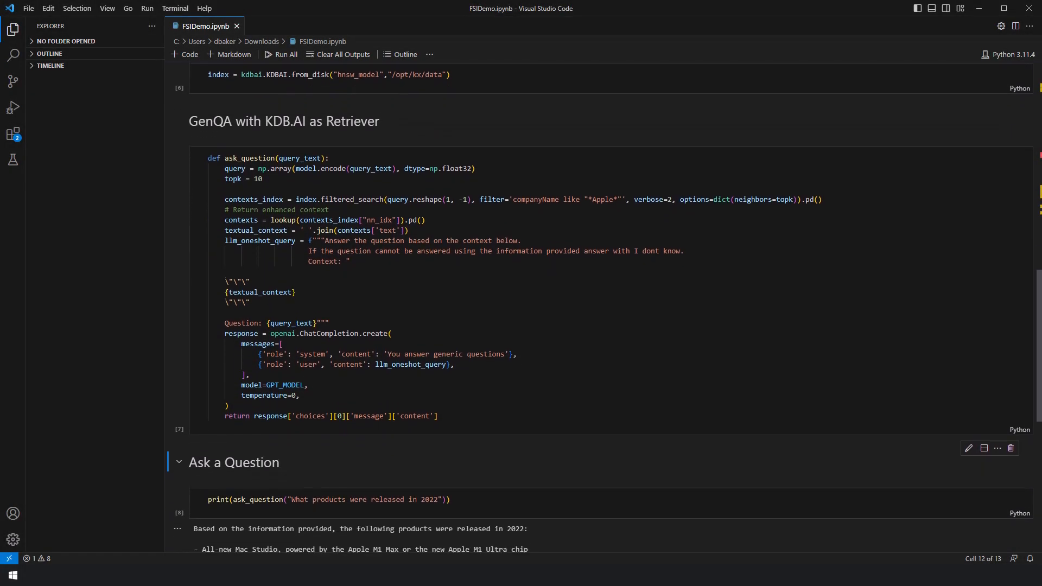
scroll("down", 3)
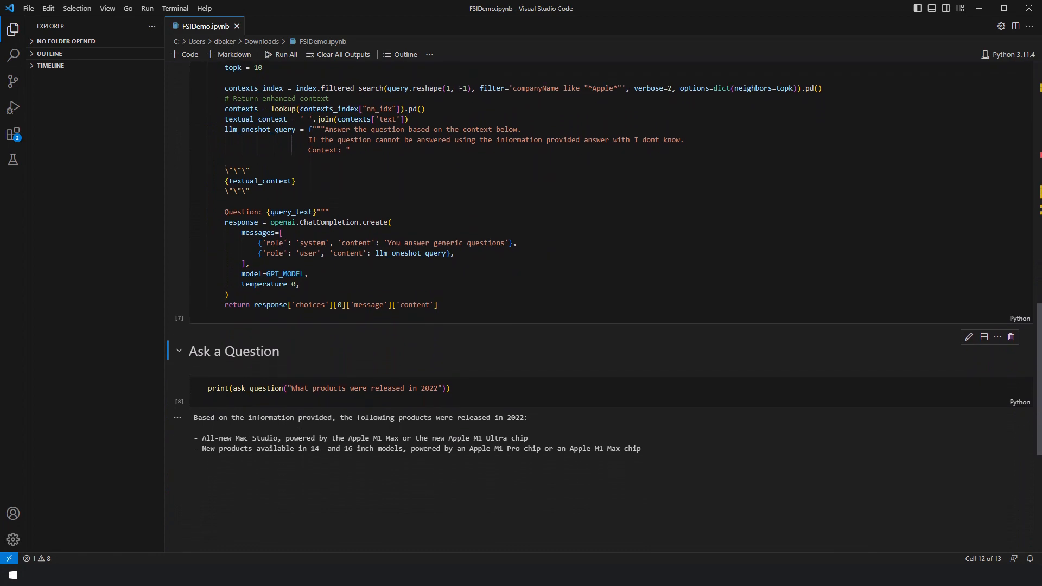
scroll("down", 3)
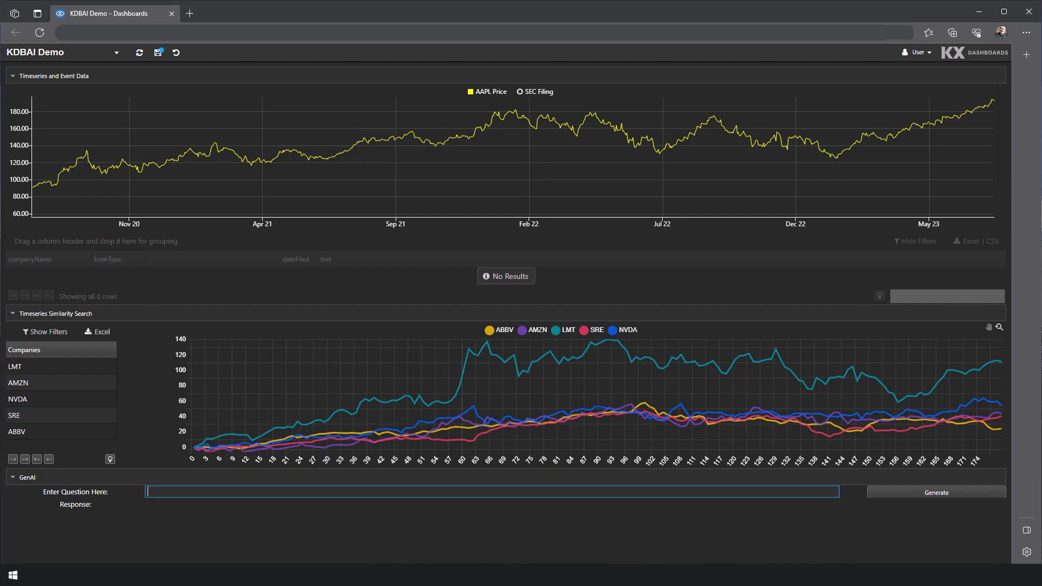
Query 'iPhone Release' to get three Apple 10-Q filings on the AAPL chart, close the filing text, and start 'Which'
type("iPhone Rel")
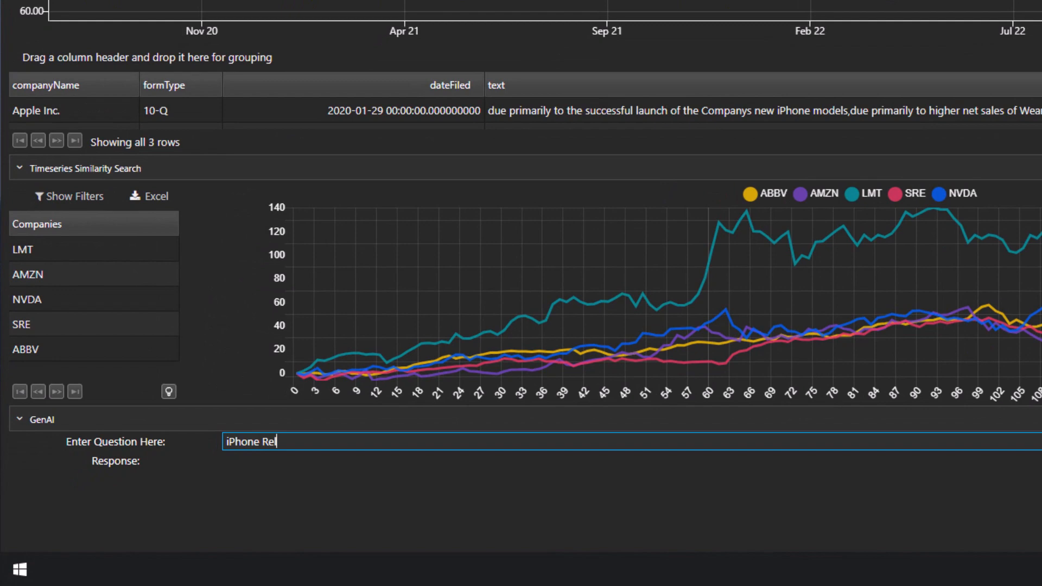
type("ease")
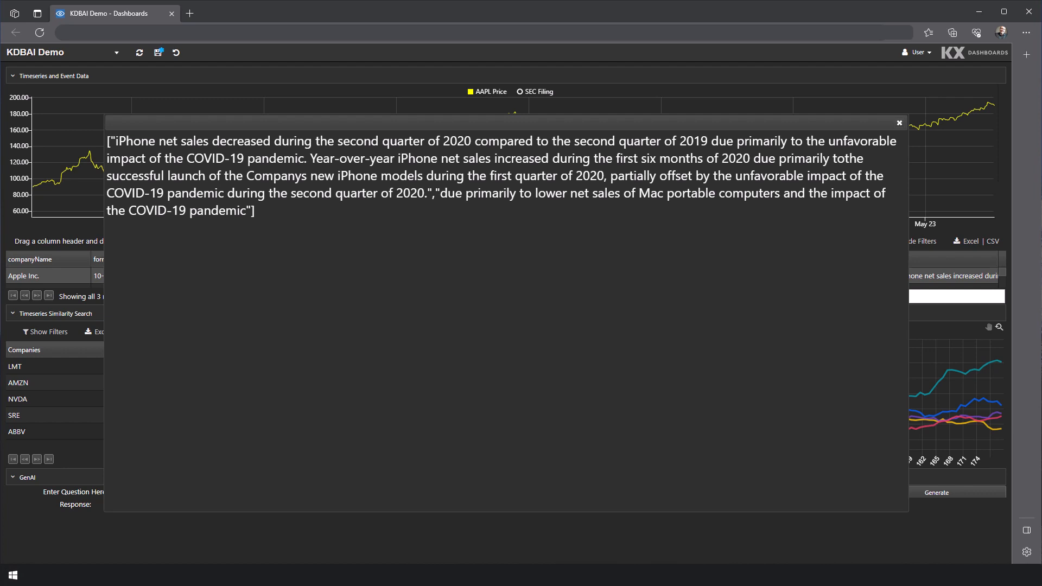
left_click(899, 122)
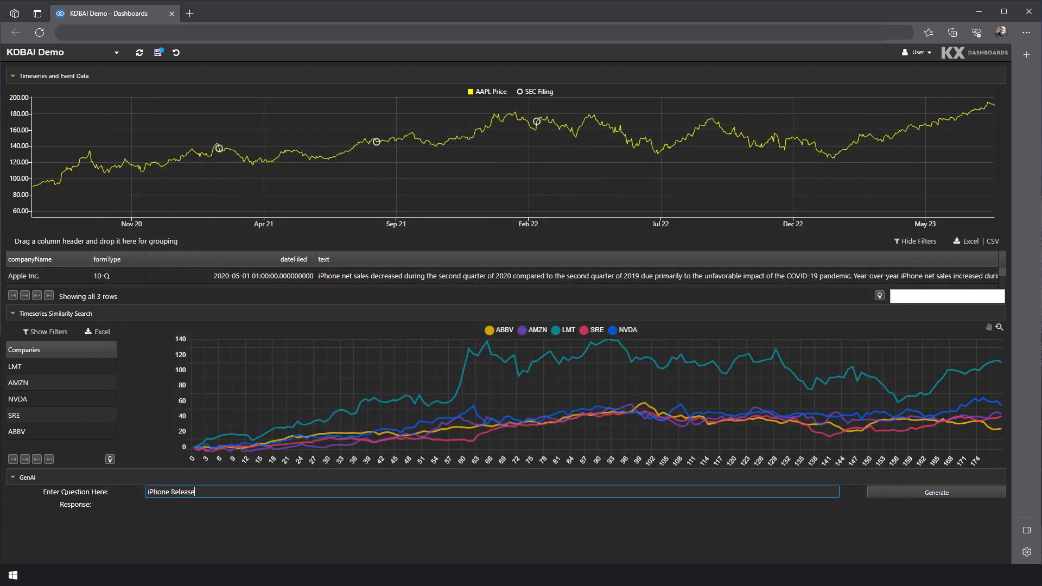
type("Which new")
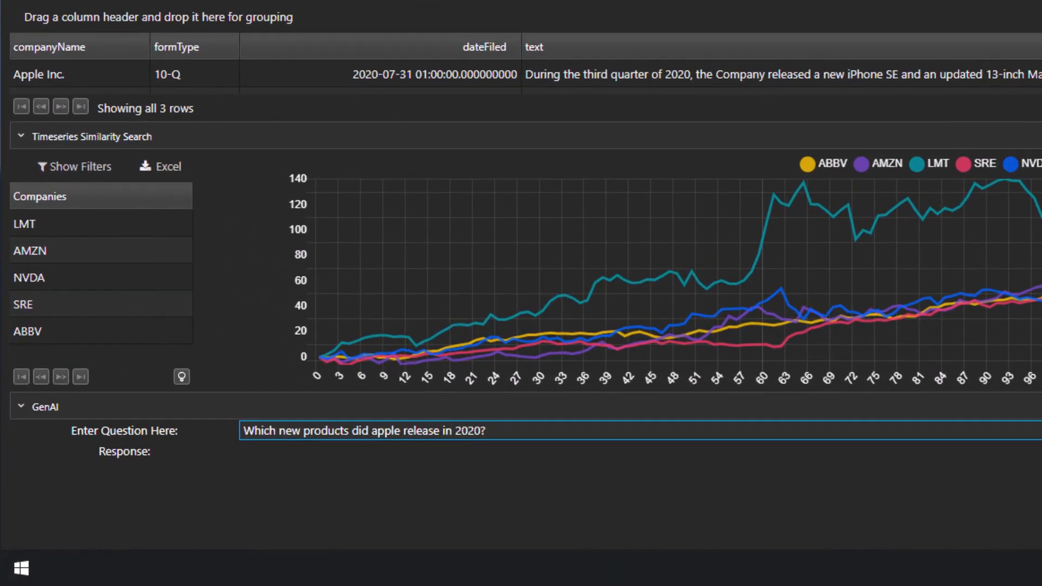
Generate the answer 'iPhone SE and an updated 13-inch MacBook Pro' for the 2020 new-products question
key("Return")
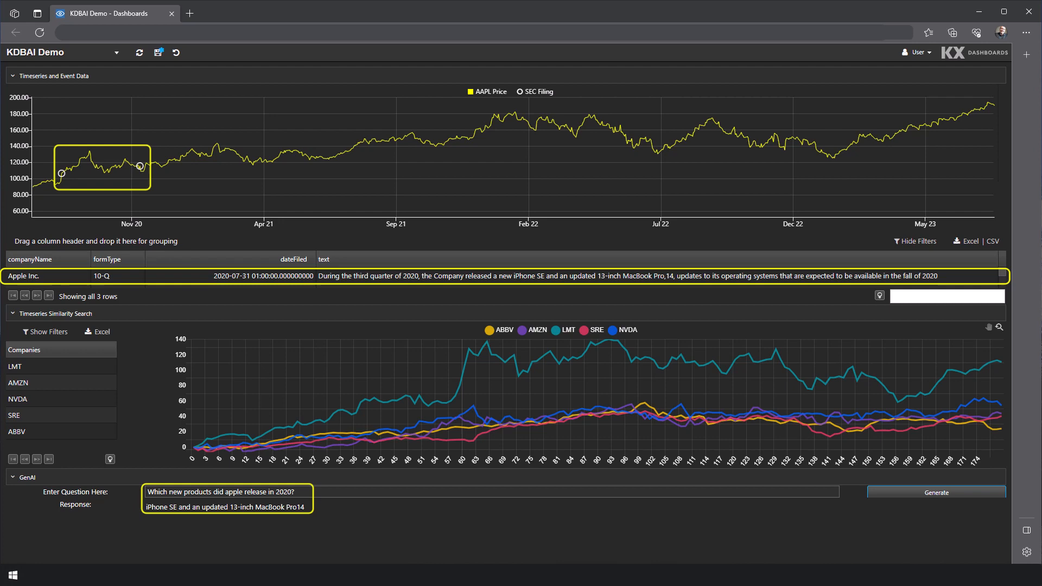
mouse_move(91, 173)
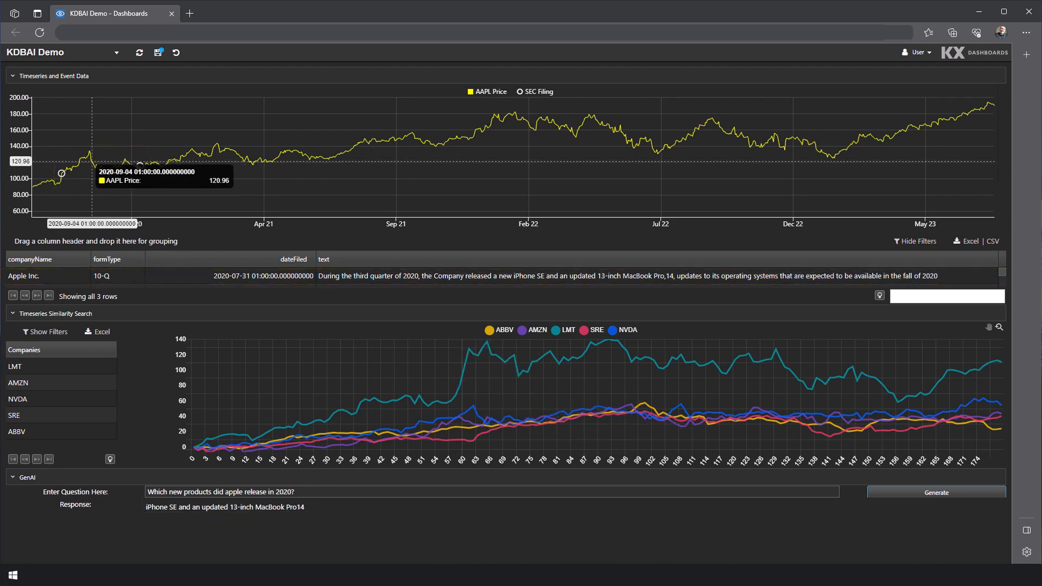